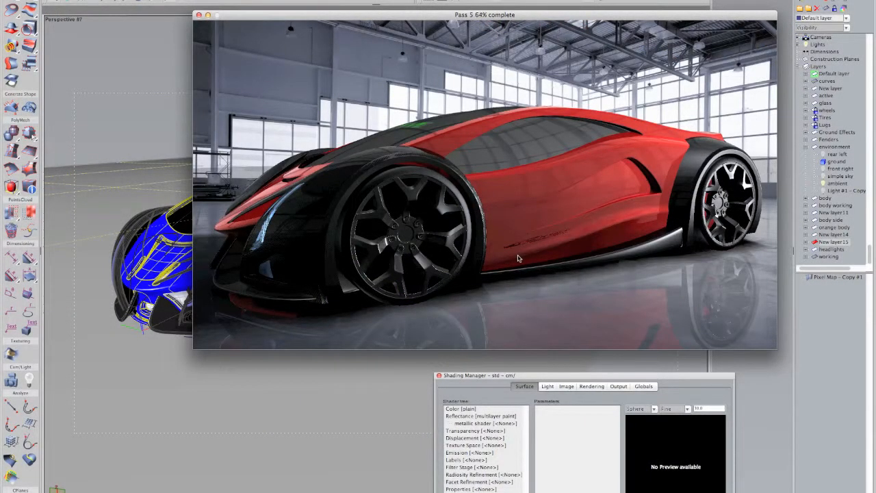
# Step: Render the red concept car in the warehouse scene from the Perspective view
pyautogui.click(460, 409)
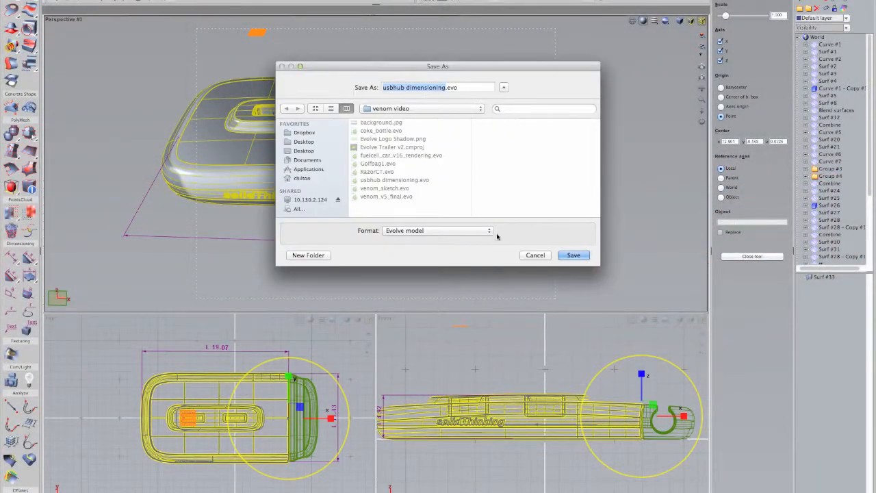
# Step: Save as 'usbhub dimensioning' in Evolve model format to the venom video folder
pyautogui.click(437, 230)
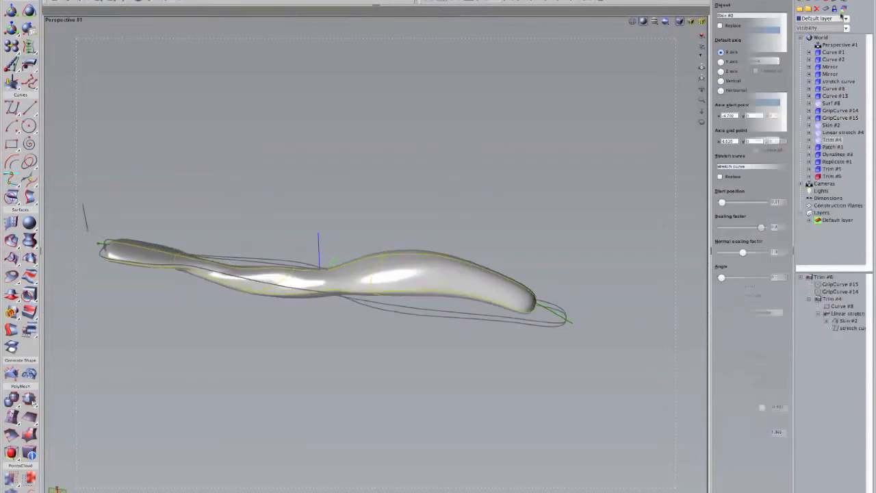
# Step: Open the Colors picker to recolour the bristled toothbrush model
pyautogui.click(761, 33)
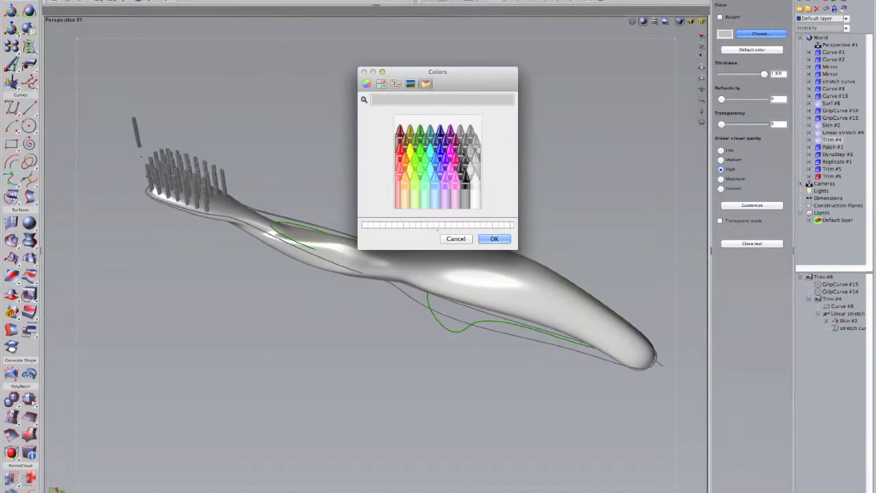